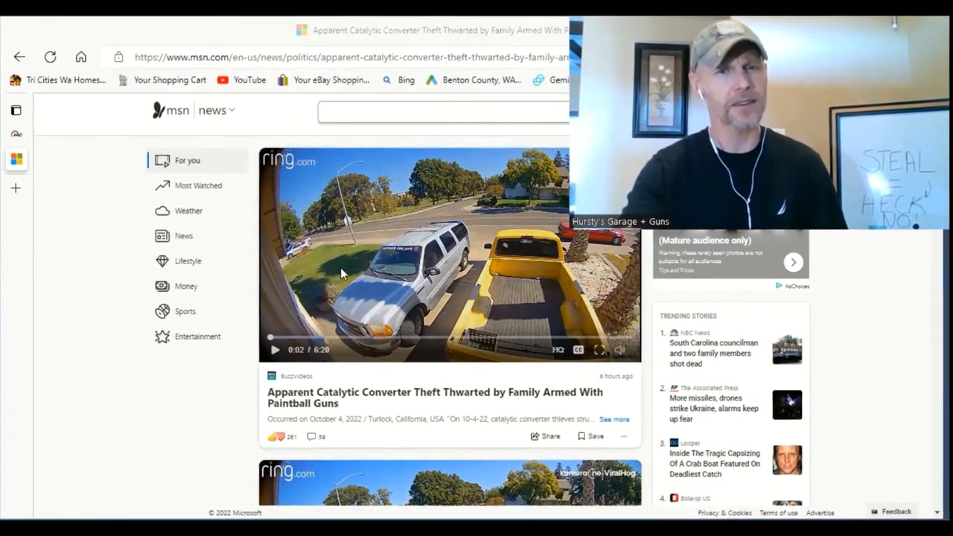
# Play the embedded ring.com video of the family thwarting a catalytic converter theft.
pyautogui.click(274, 350)
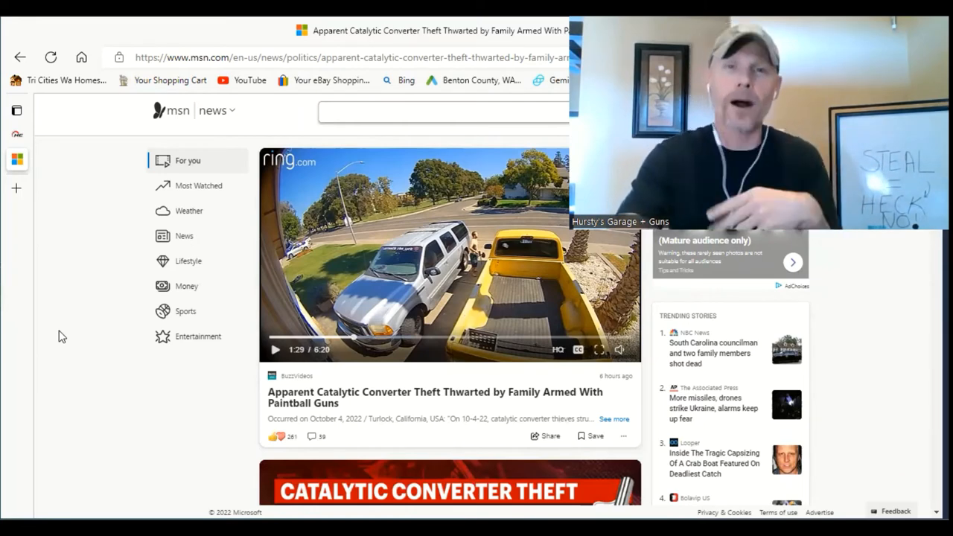
# Switch from the MSN story to the open HotCars 'RoboCop's Car' tab via the tab list.
pyautogui.click(16, 110)
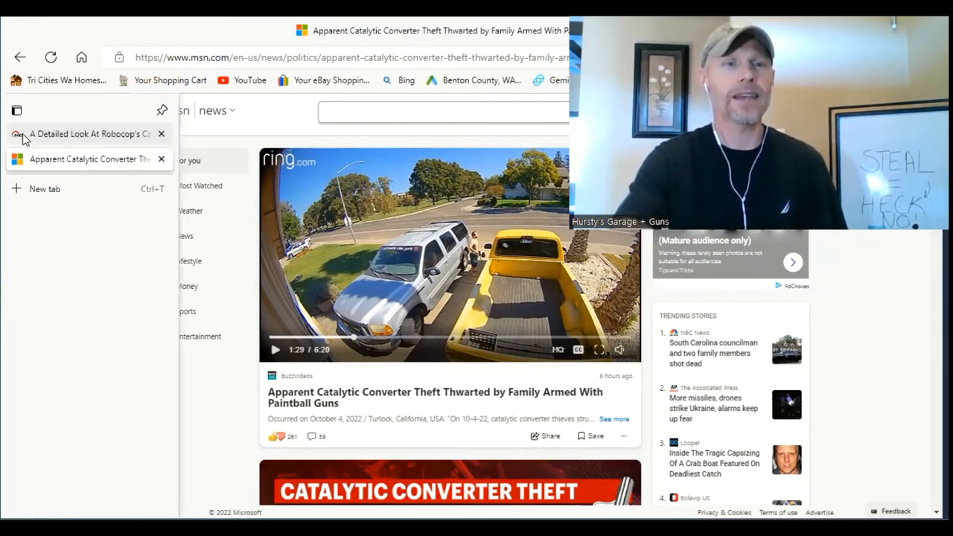
pyautogui.click(82, 134)
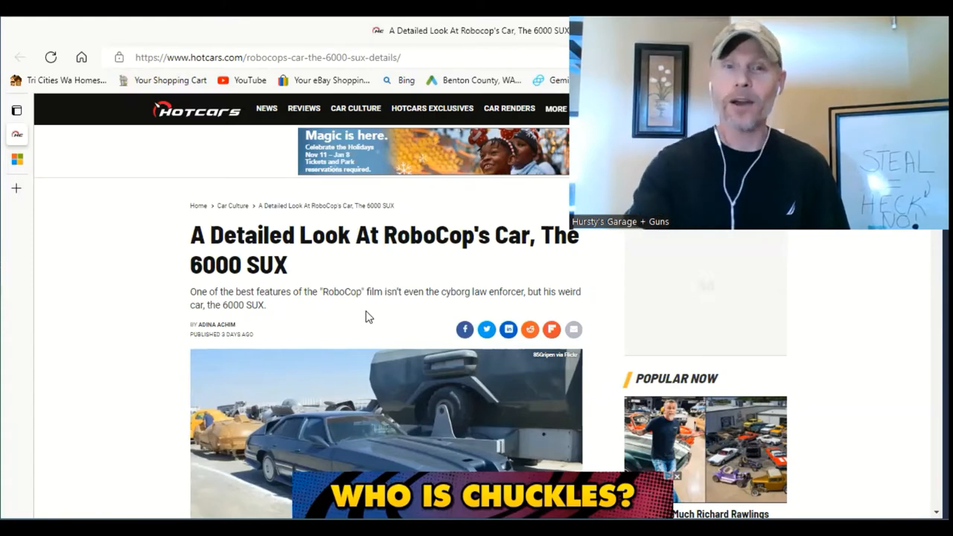
pyautogui.moveTo(372, 351)
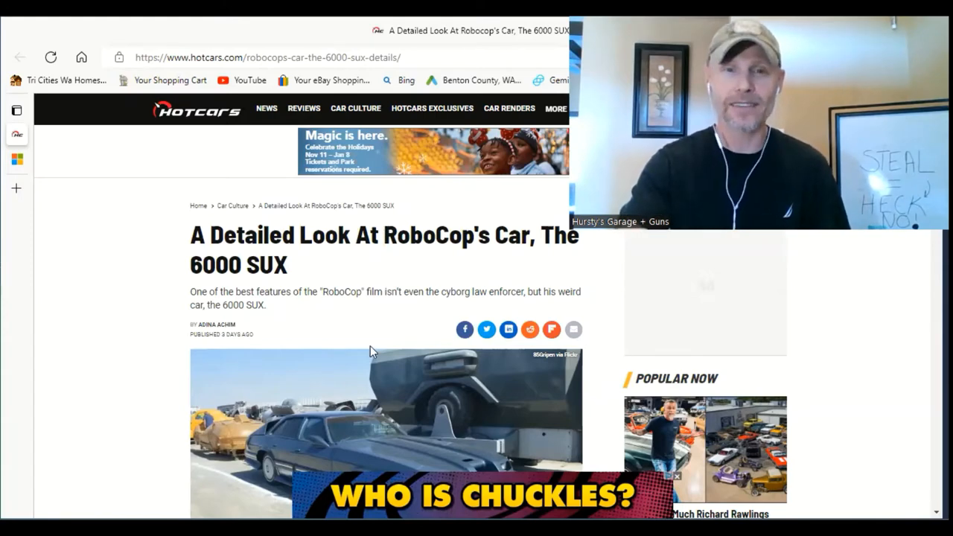
# Scroll the article down to the 'Best Features Of The 6000 SUX' heading.
pyautogui.scroll(-3)
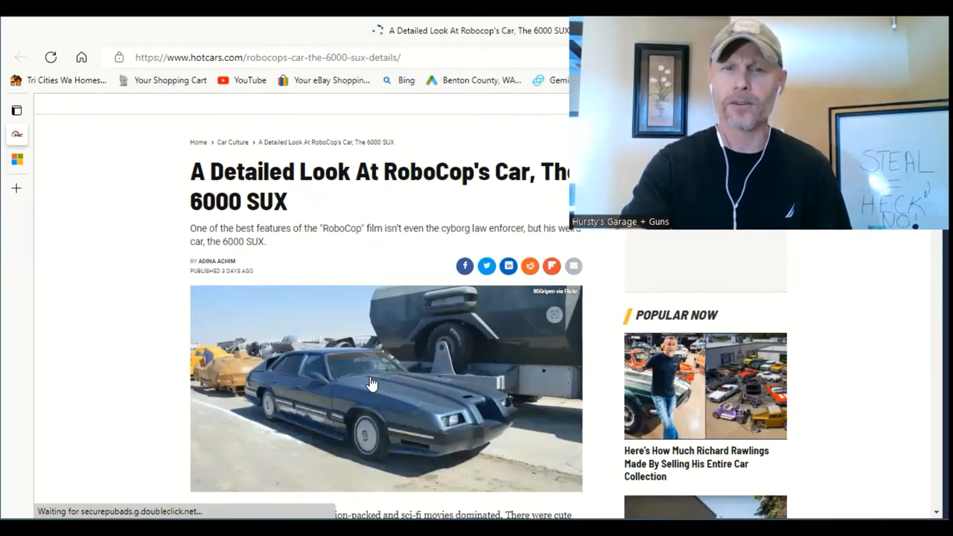
pyautogui.scroll(3)
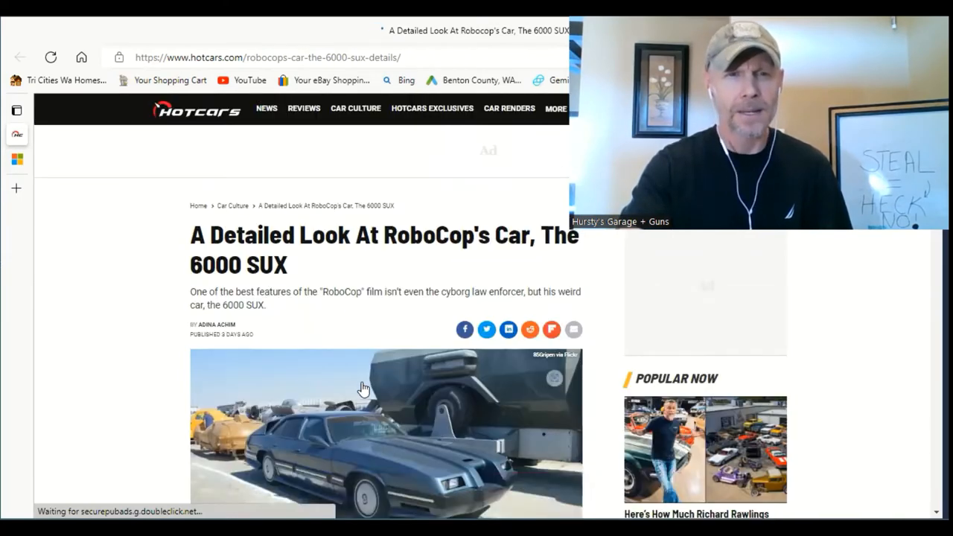
pyautogui.scroll(-3)
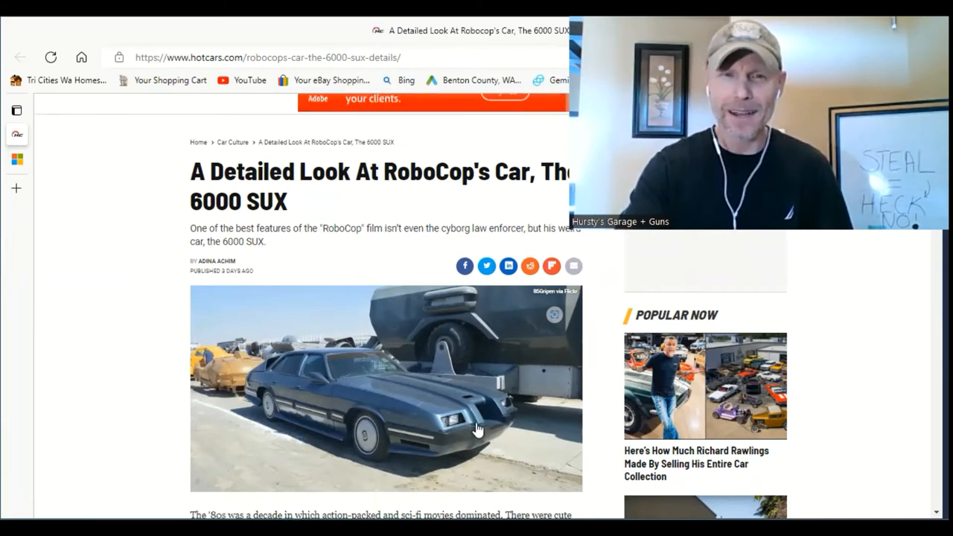
pyautogui.moveTo(380, 393)
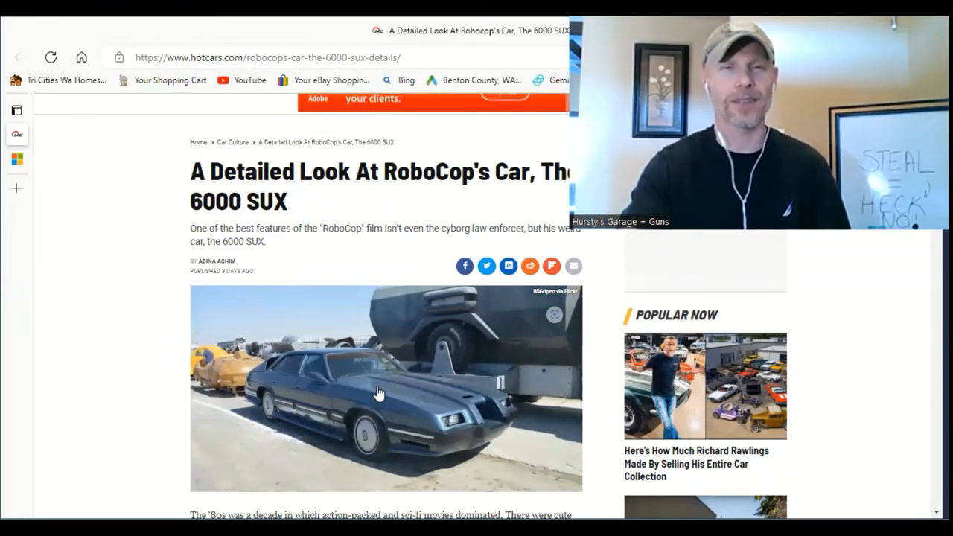
pyautogui.moveTo(363, 356)
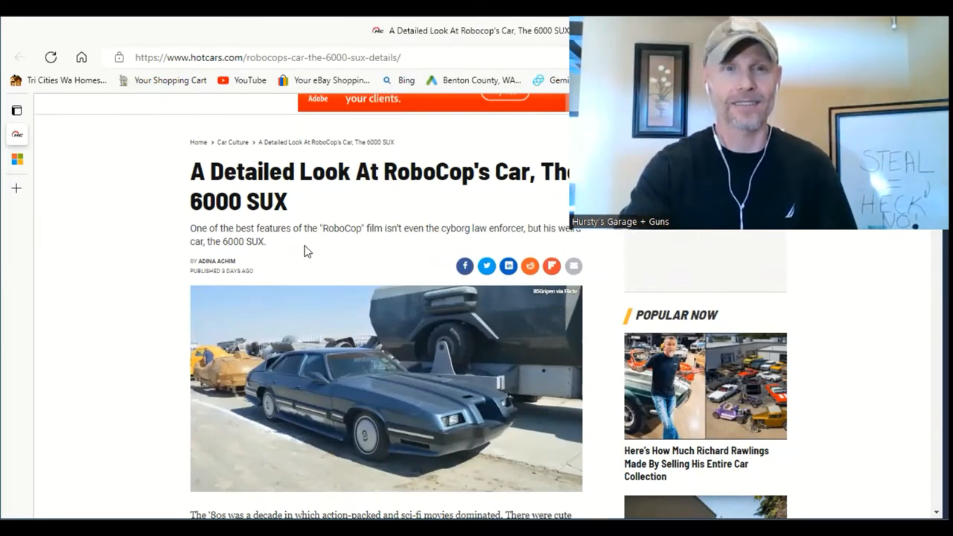
pyautogui.scroll(3)
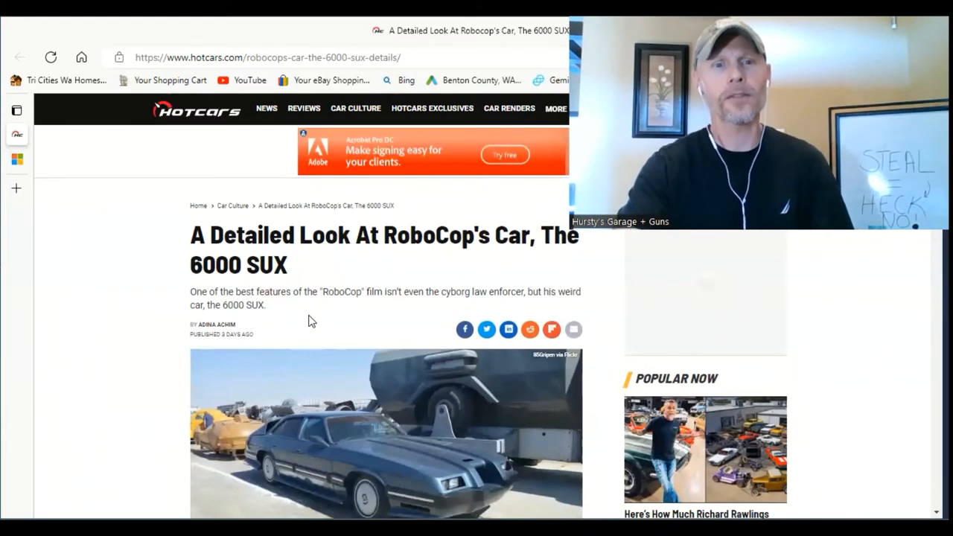
pyautogui.moveTo(363, 325)
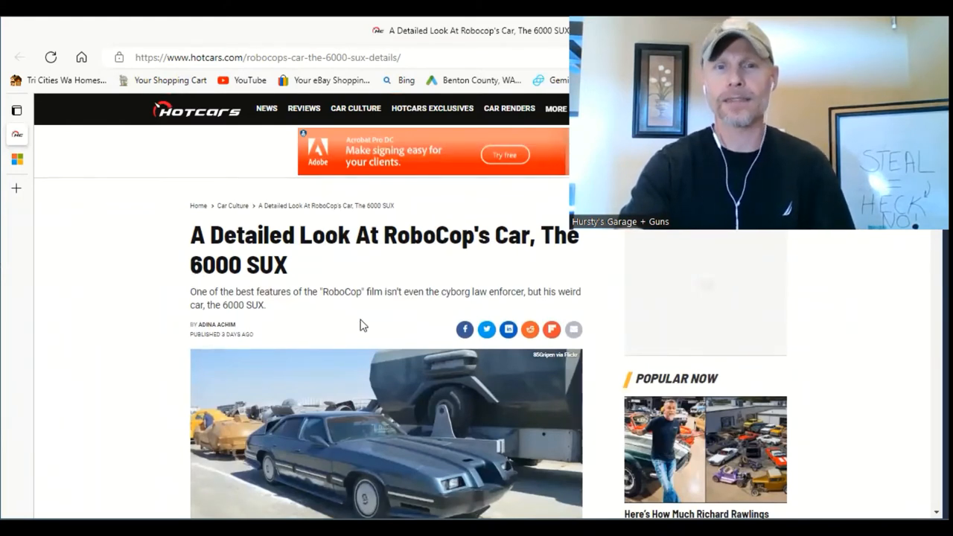
pyautogui.moveTo(488, 313)
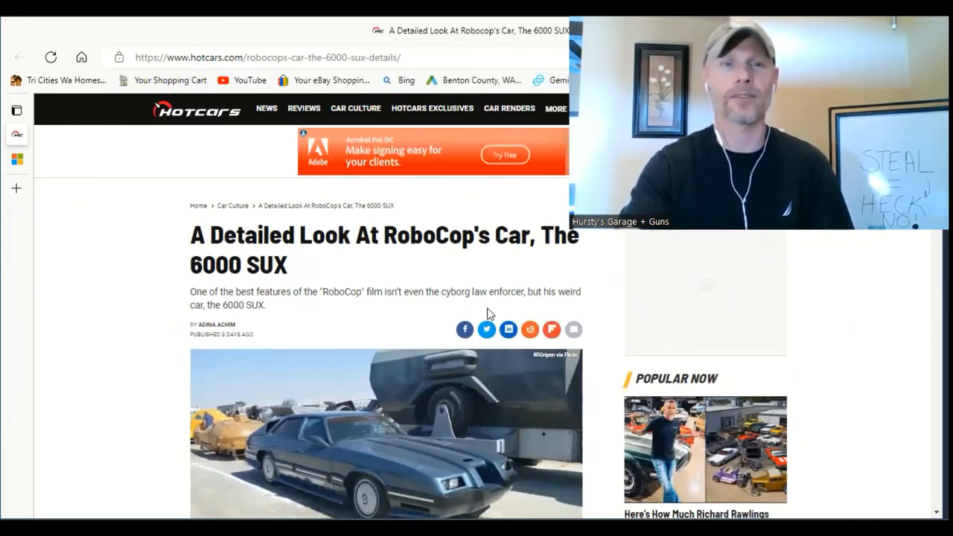
pyautogui.moveTo(386, 289)
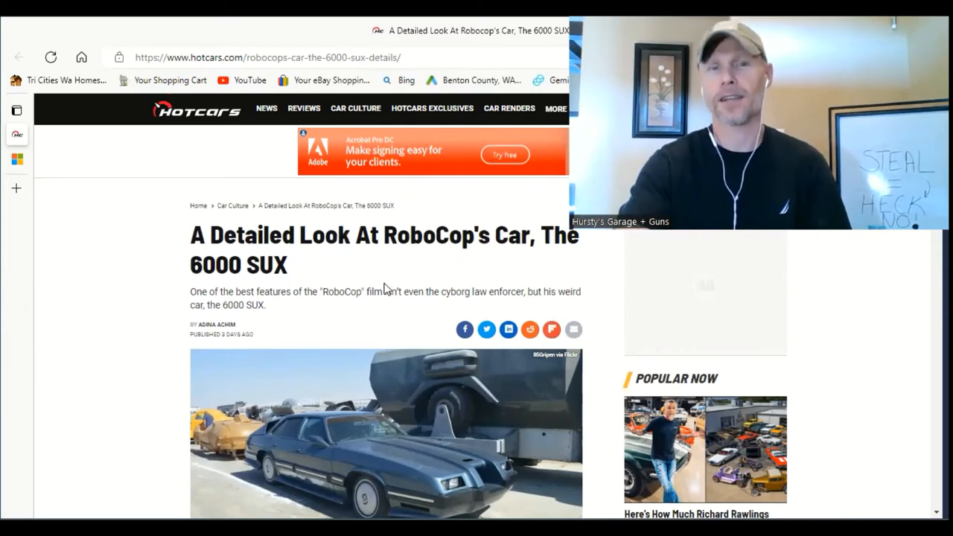
pyautogui.scroll(-3)
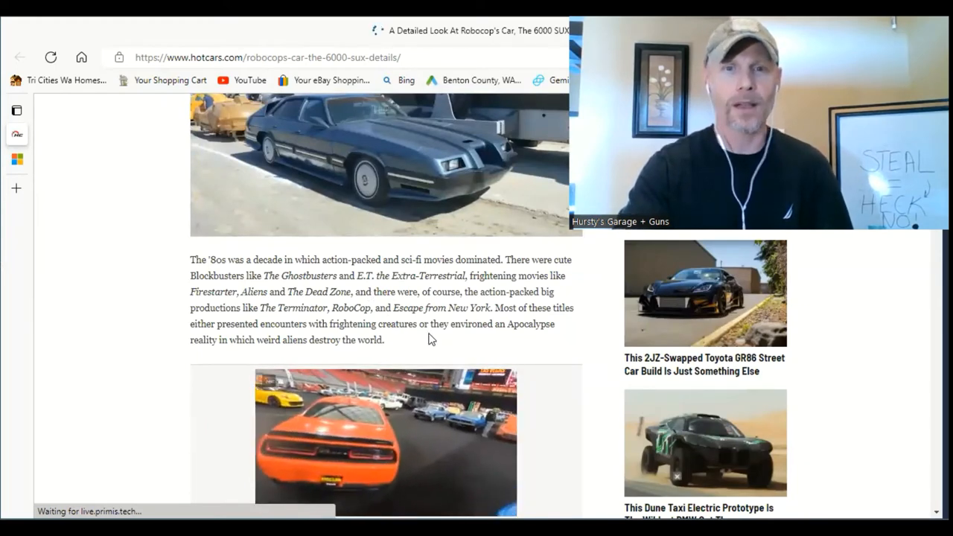
pyautogui.scroll(-3)
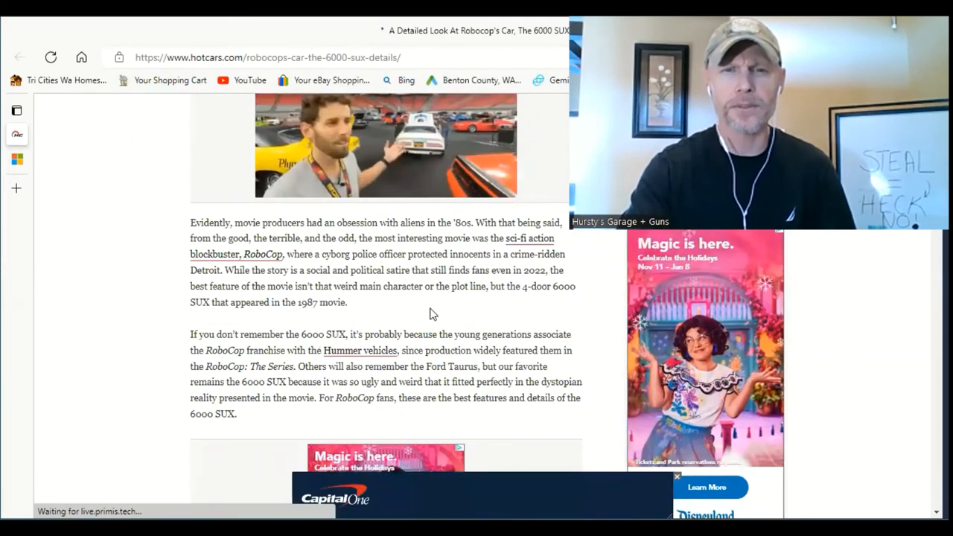
pyautogui.scroll(-3)
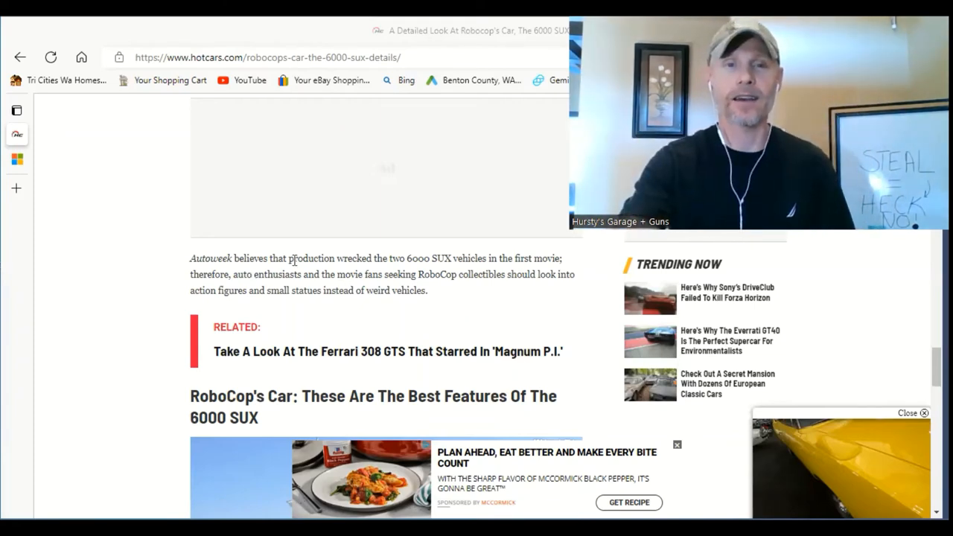
# Scroll past the 1977 Oldsmobile Cutlass Supreme section to the weathered car photo and 8.2-mpg commercial passage.
pyautogui.scroll(-3)
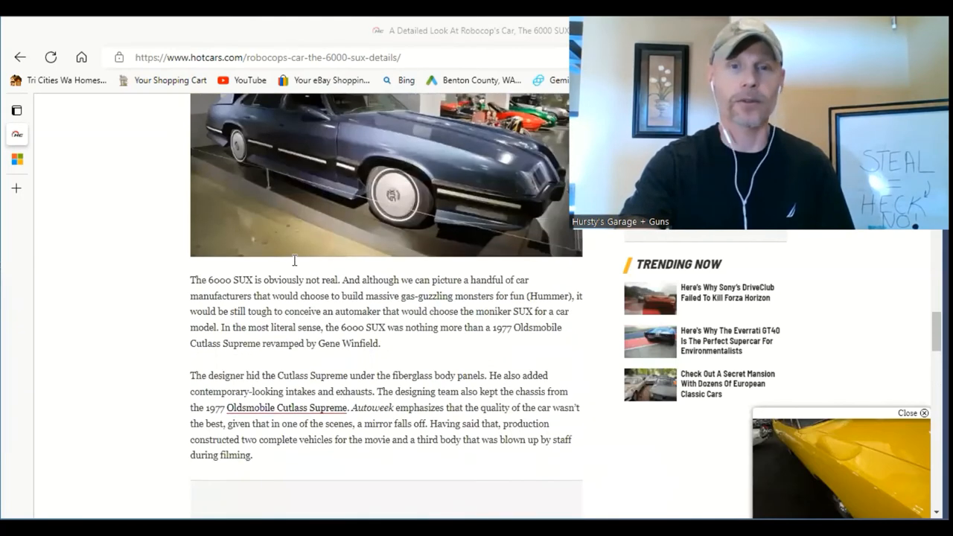
pyautogui.scroll(3)
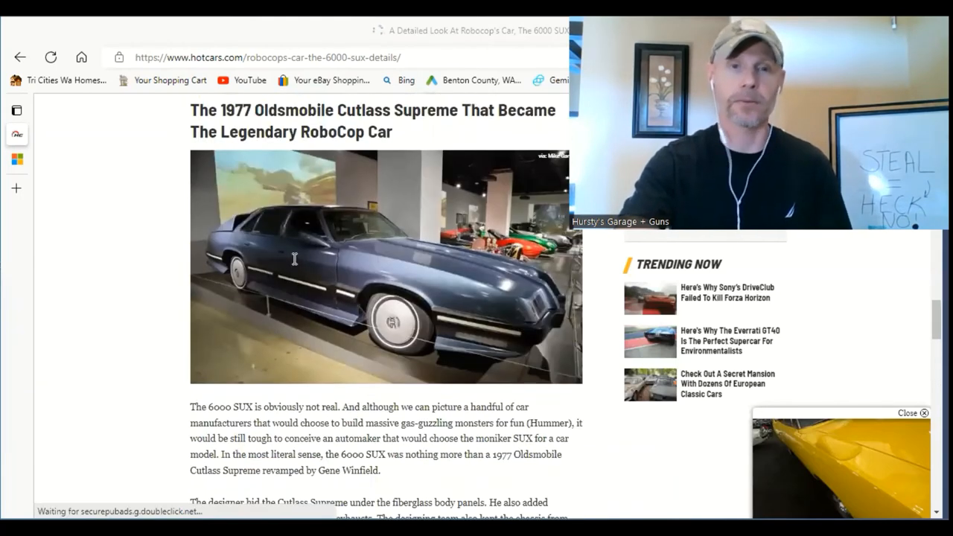
pyautogui.moveTo(346, 329)
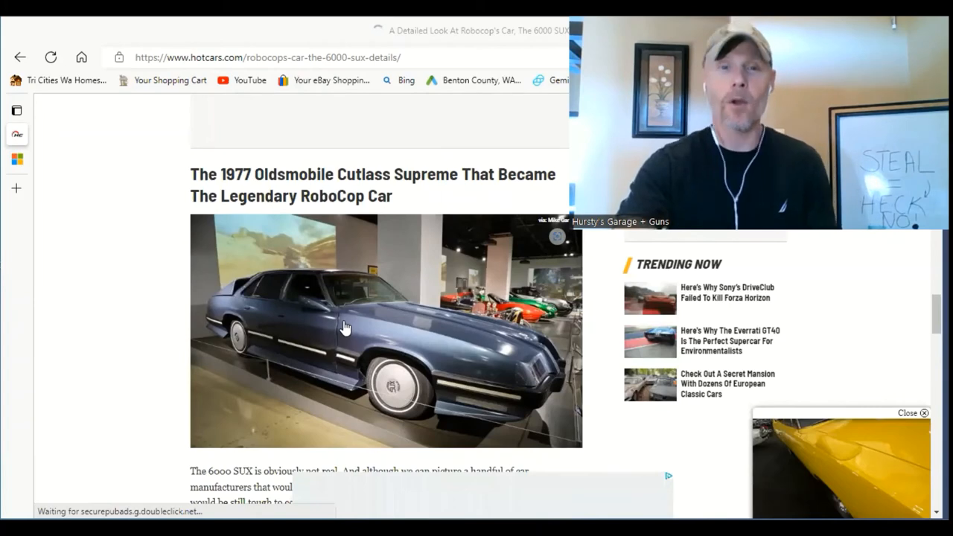
pyautogui.scroll(-3)
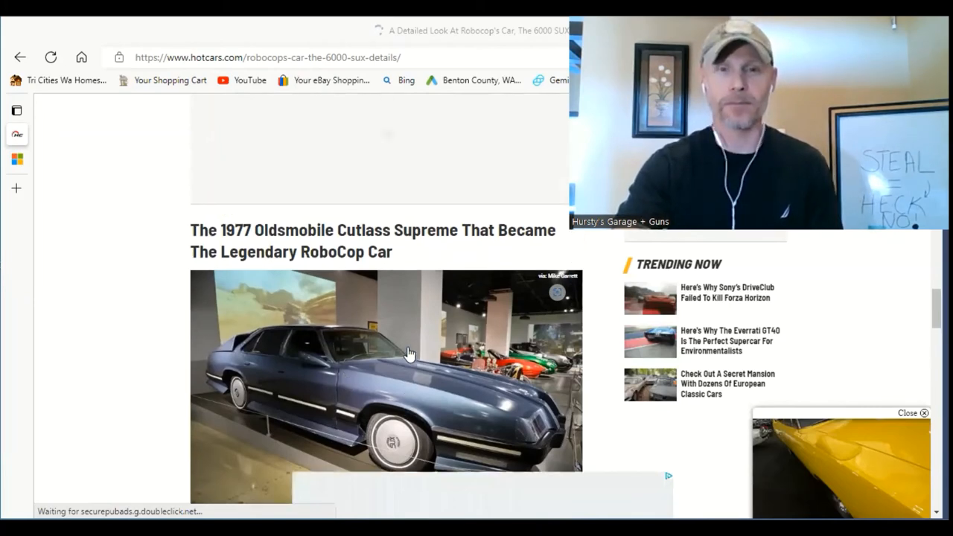
pyautogui.scroll(-3)
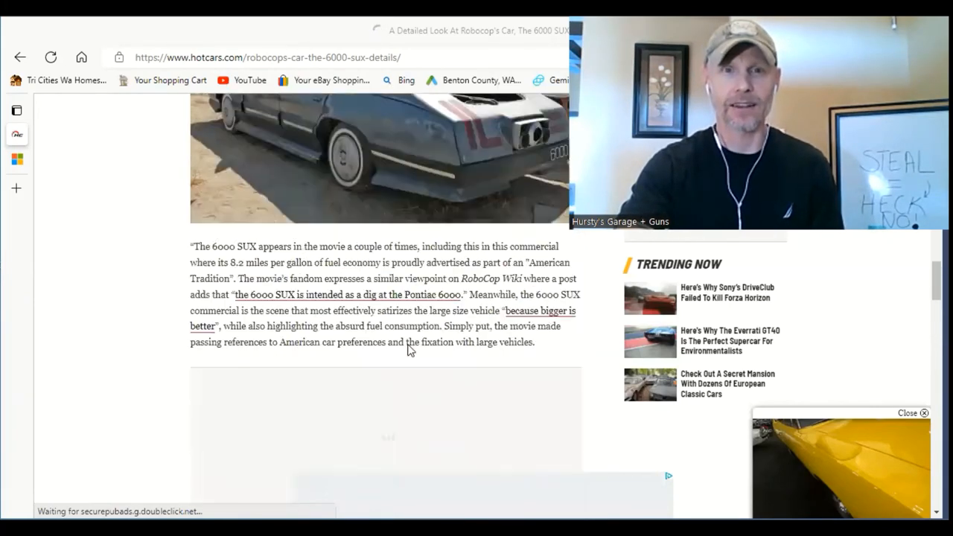
# Scroll up slightly so the whole weathered, abandoned 6000 SUX photo is visible.
pyautogui.scroll(3)
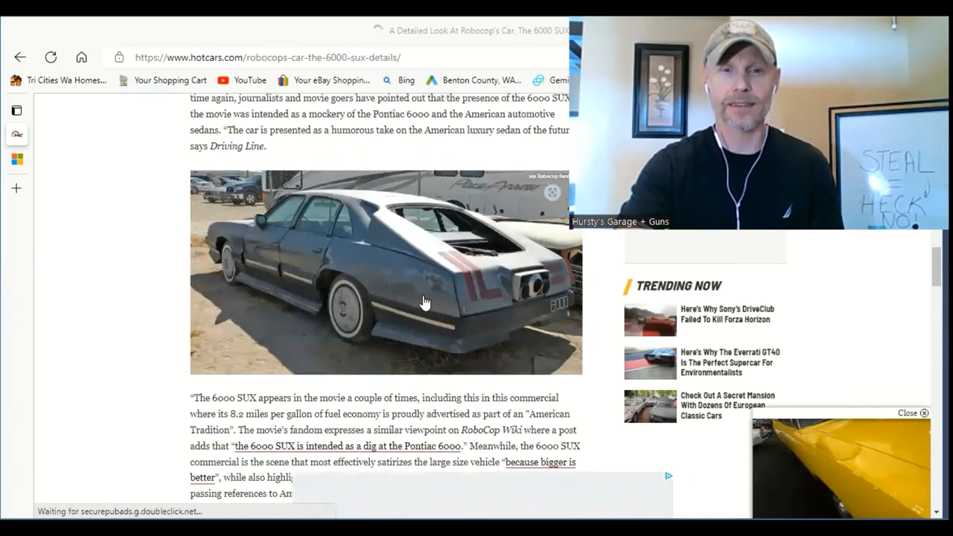
pyautogui.moveTo(375, 250)
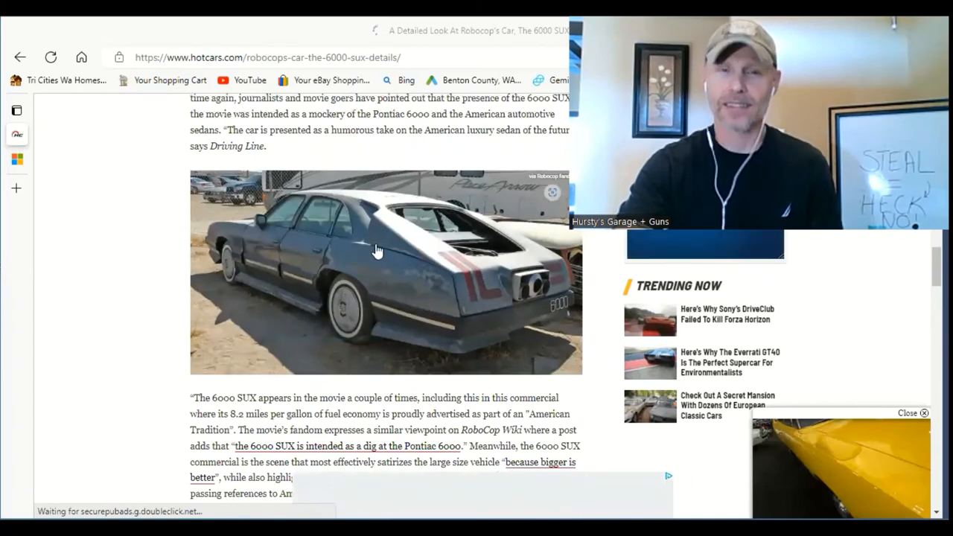
pyautogui.moveTo(484, 308)
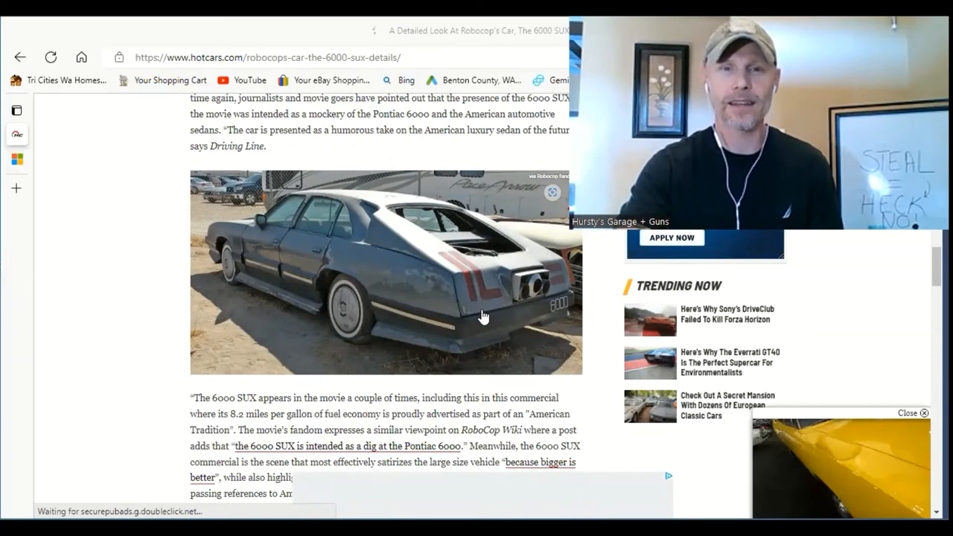
pyautogui.moveTo(358, 256)
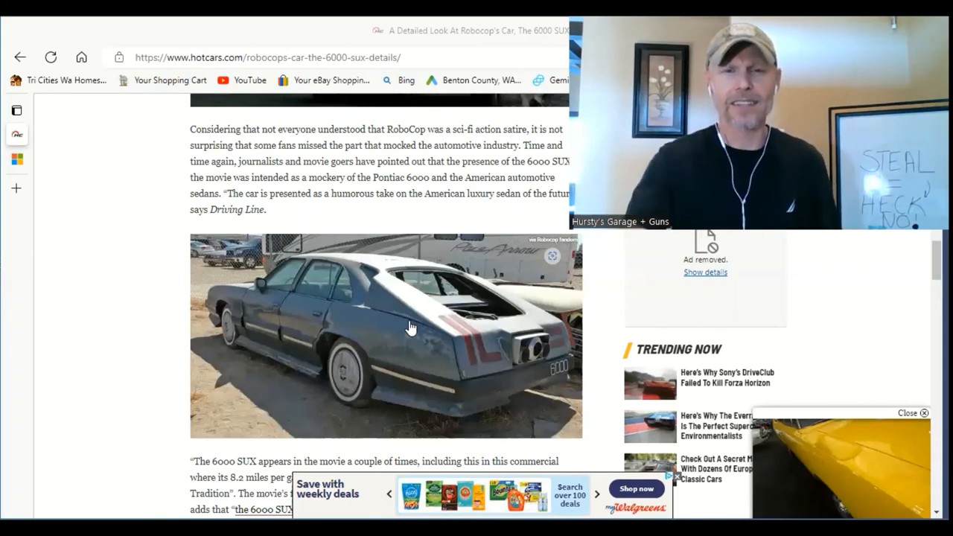
pyautogui.moveTo(506, 349)
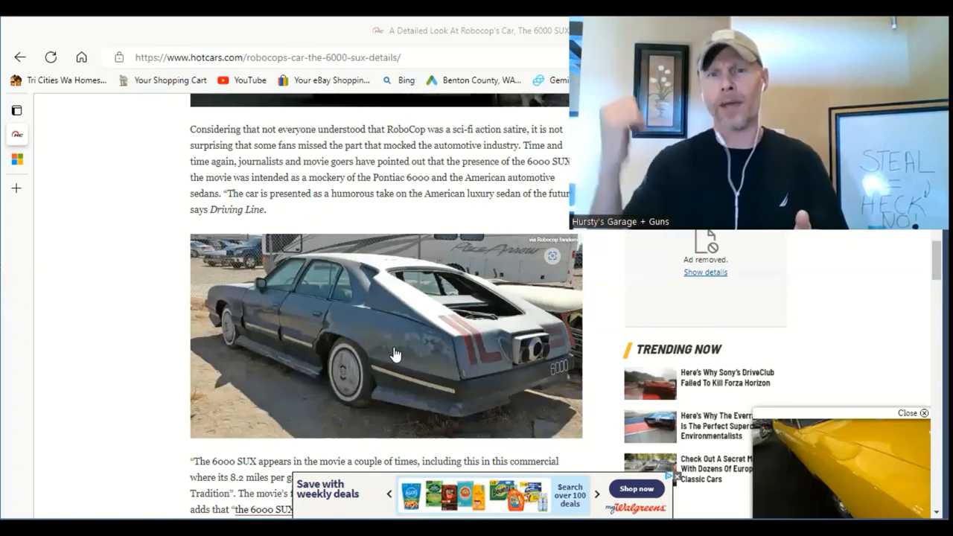
pyautogui.moveTo(524, 345)
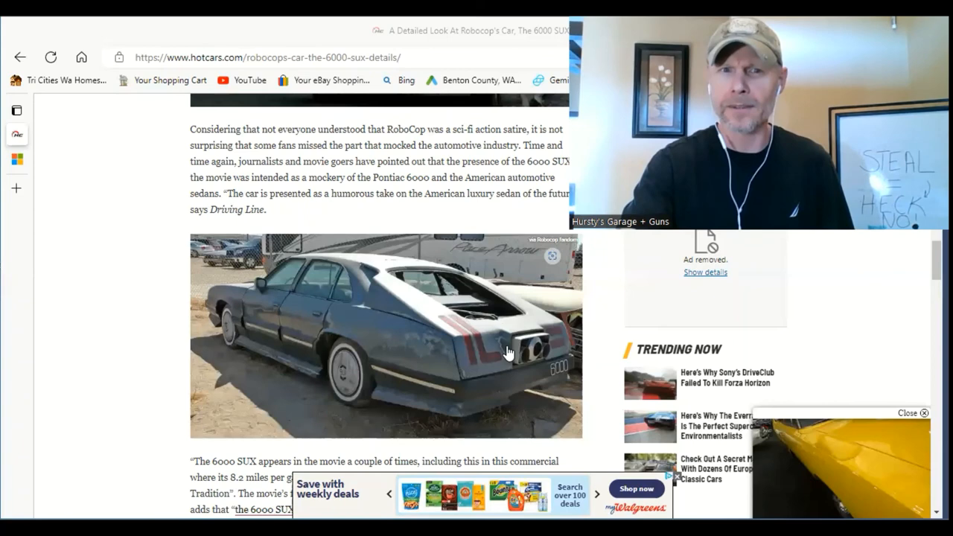
pyautogui.moveTo(428, 336)
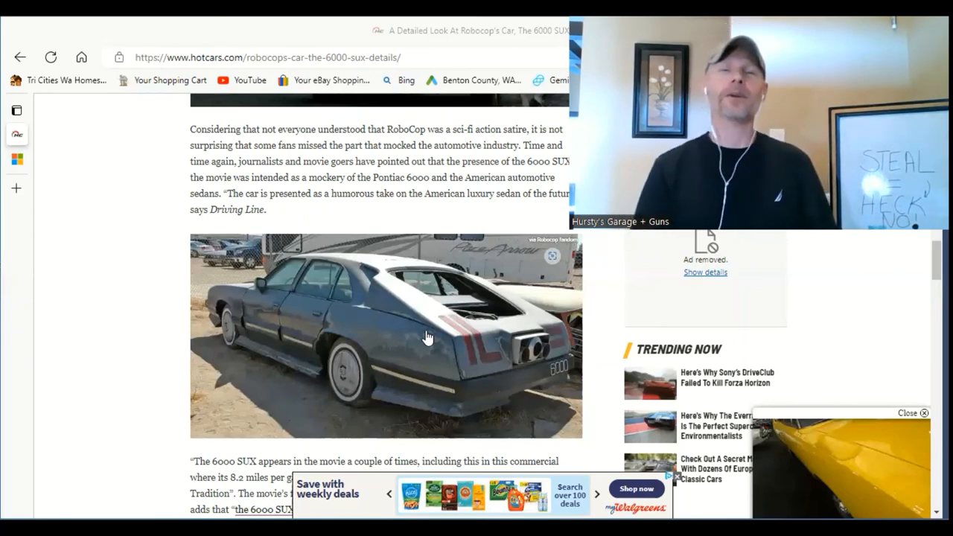